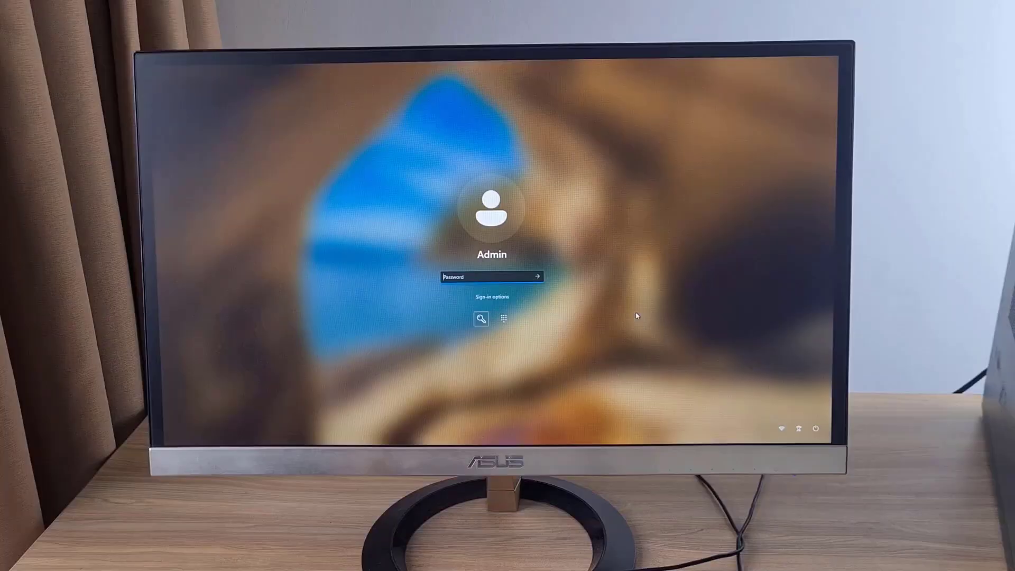
Dismiss the incorrect-password notice, then open Hiren's BootCD PE's site and its Download page.
text(••••)
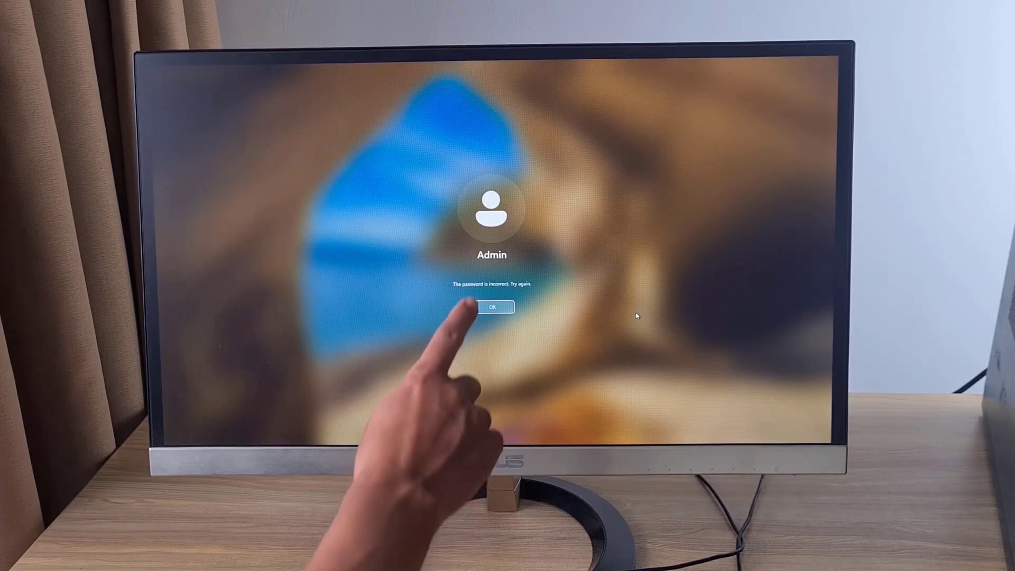
click(492, 307)
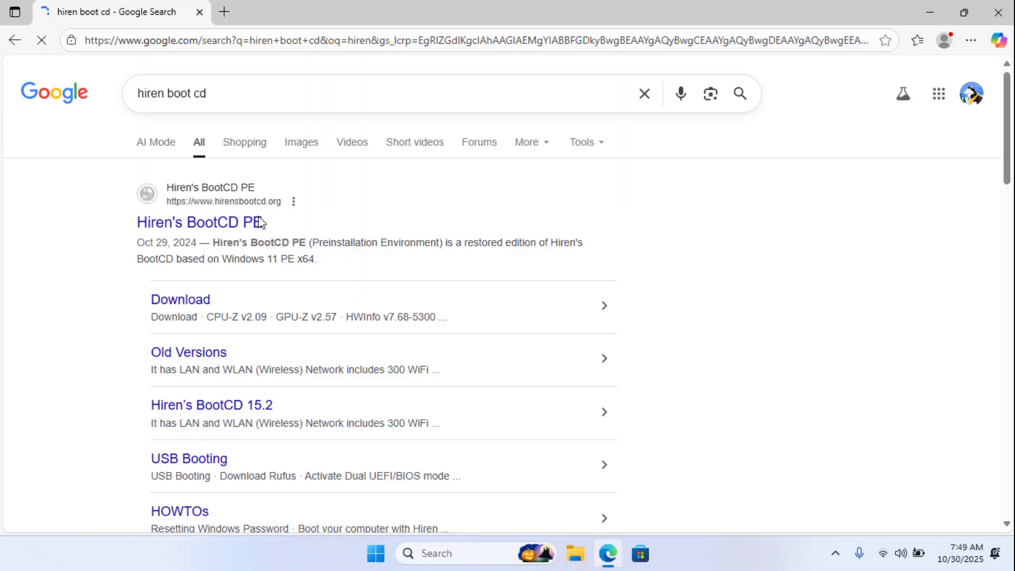
click(199, 221)
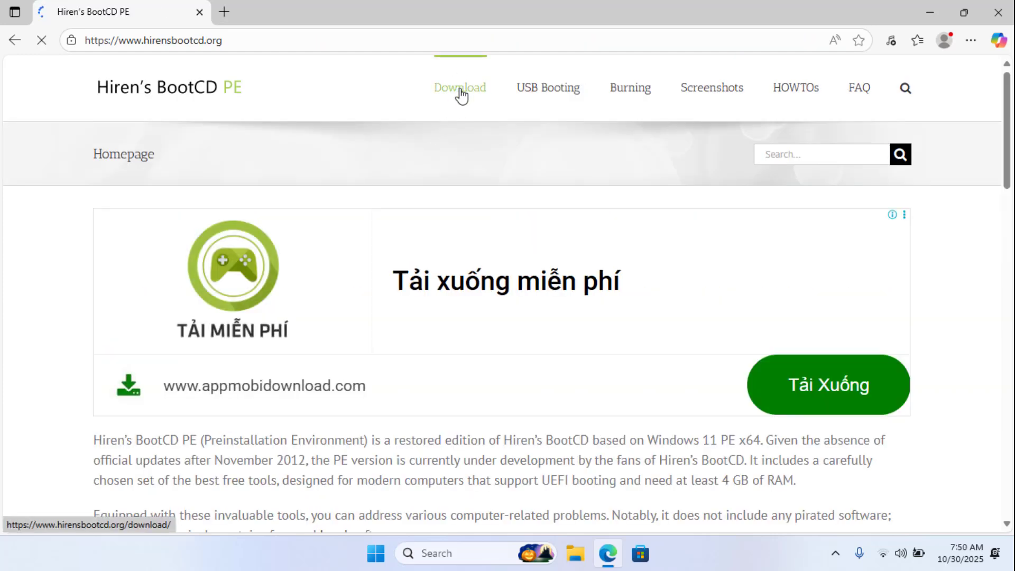
click(459, 87)
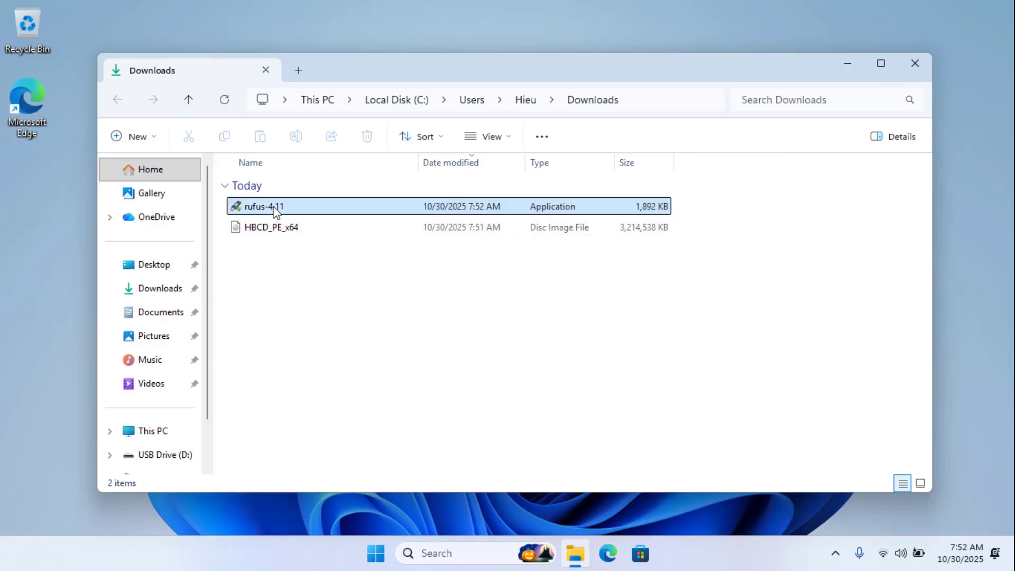
Launch Rufus 4.11 and write the HBCD_PE_x64 image to the 64 GB USB, erasing its data.
double_click(263, 206)
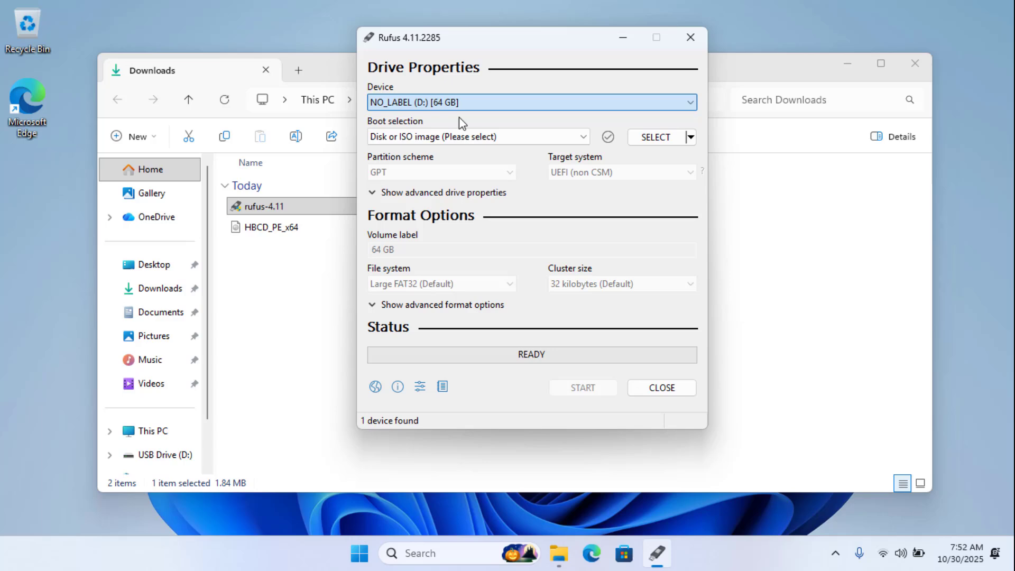
click(654, 136)
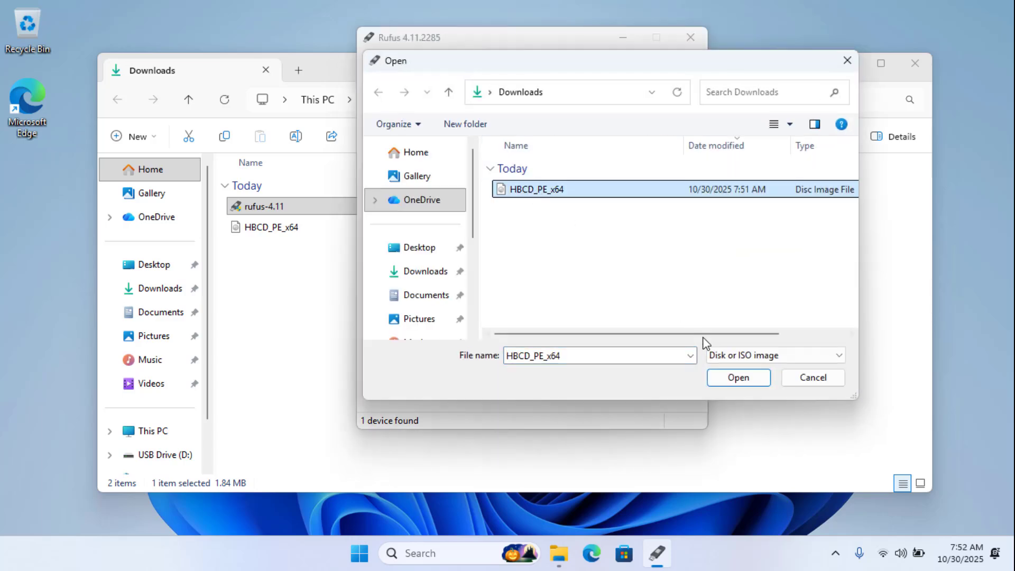
click(738, 378)
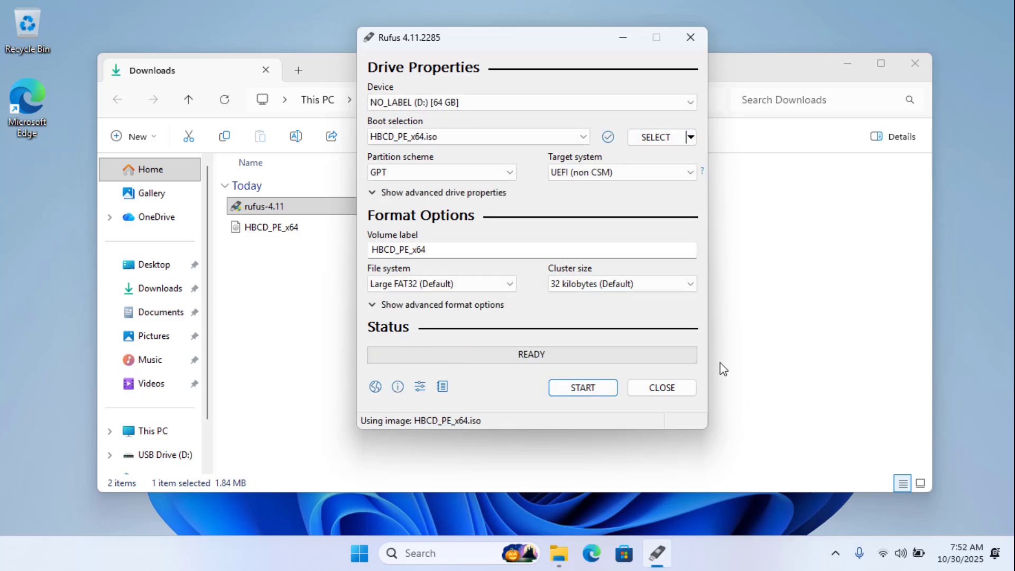
click(582, 387)
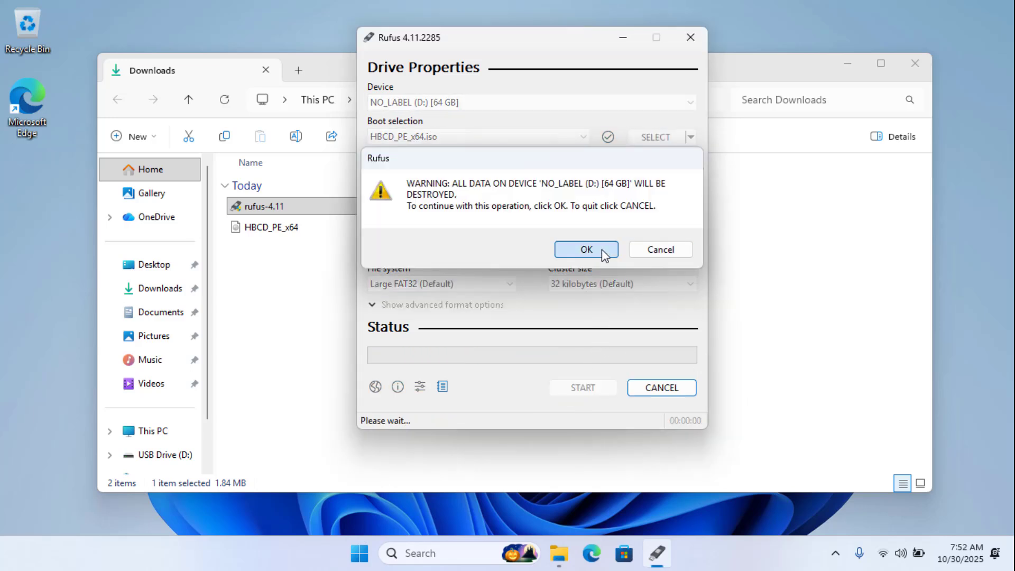
click(585, 249)
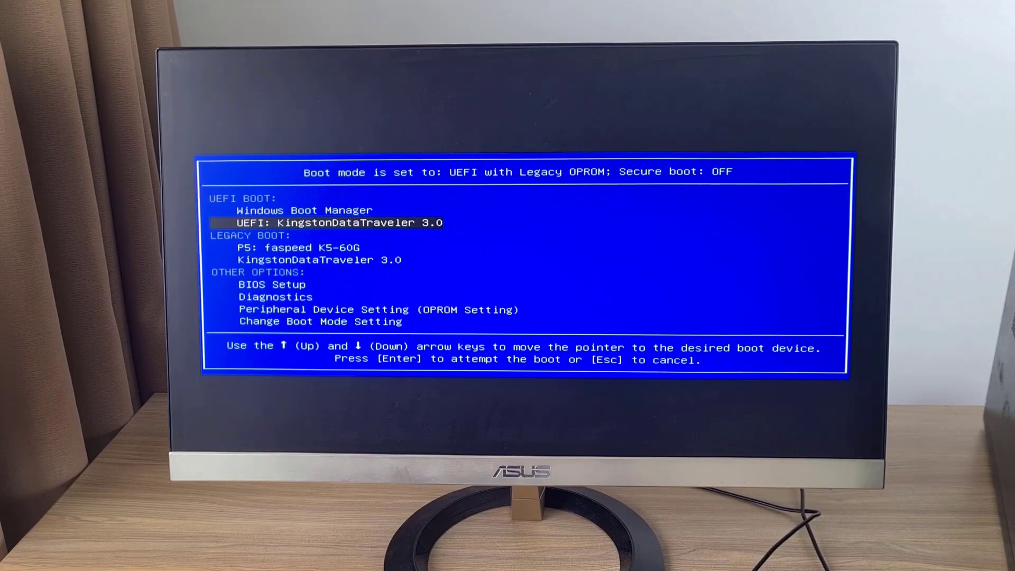
Boot from 'UEFI: KingstonDataTraveler 3.0' in the F12 boot menu.
key(enter)
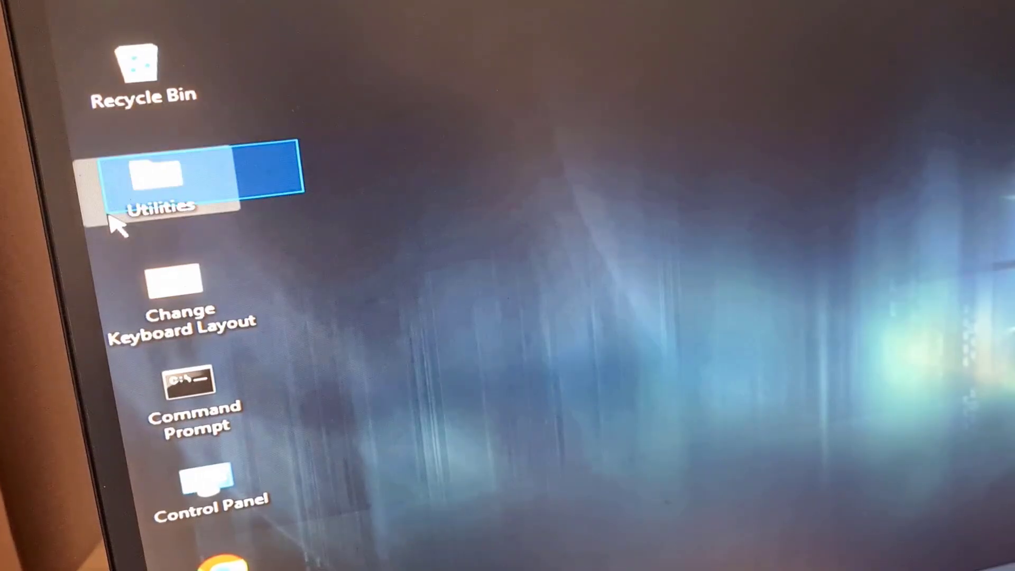
Browse Utilities > Security > Passwords and launch the NT Password Edit shortcut.
double_click(162, 181)
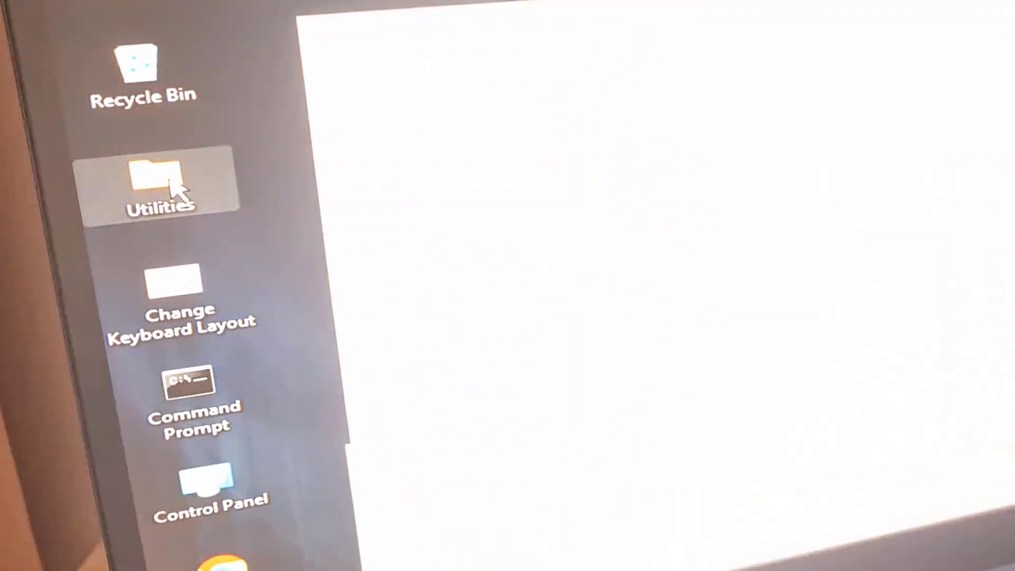
double_click(160, 182)
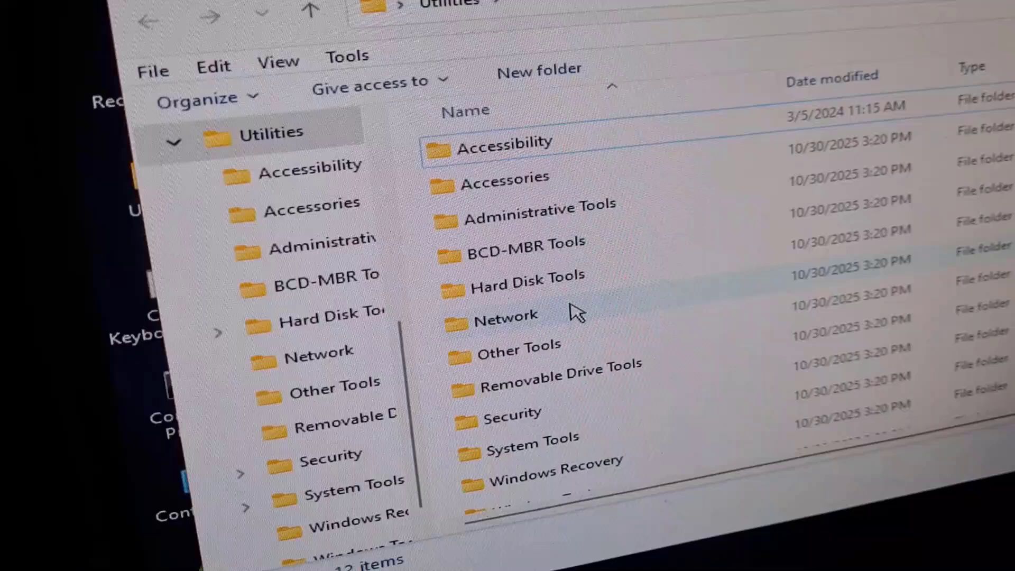
click(511, 417)
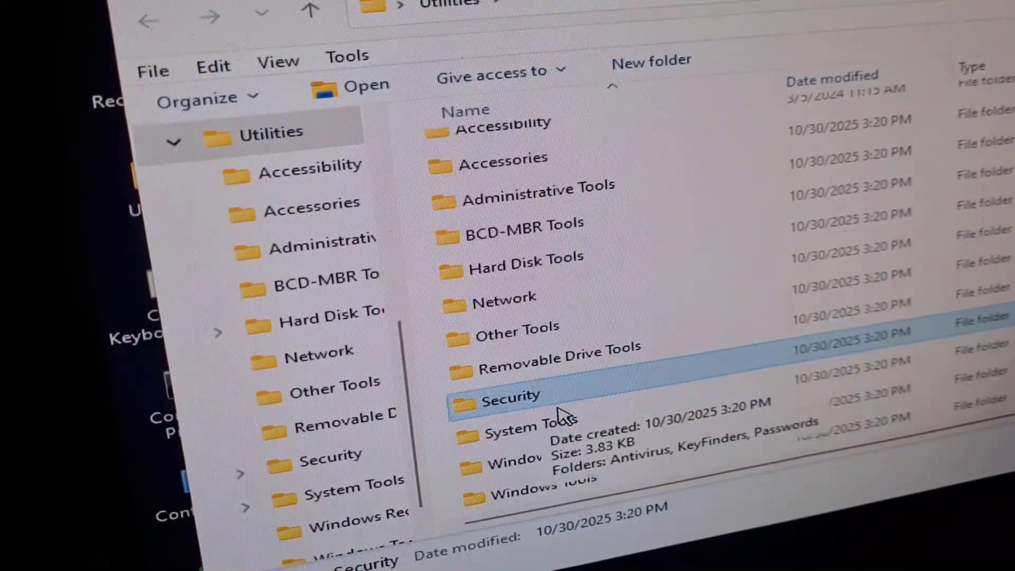
double_click(511, 395)
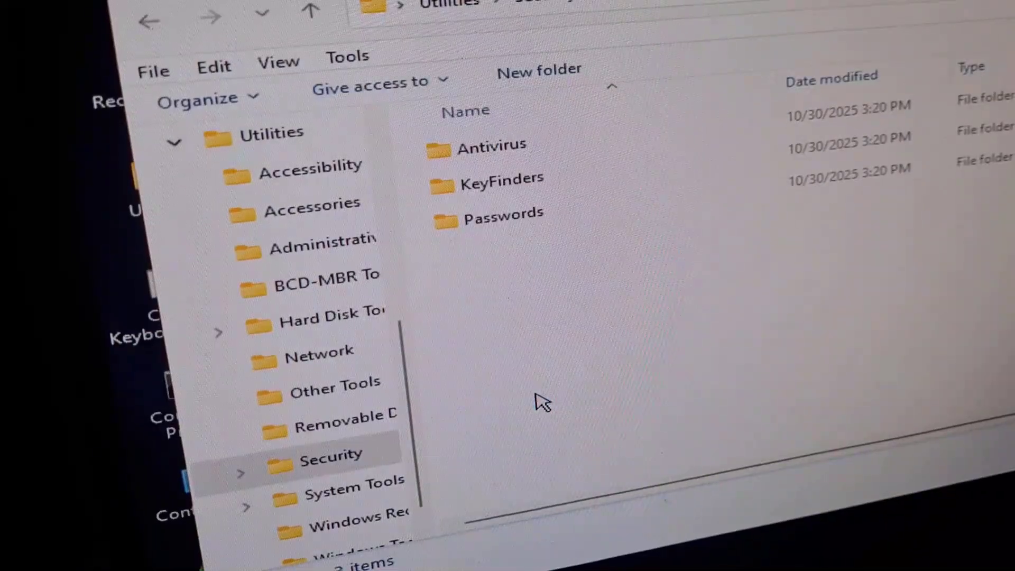
click(503, 212)
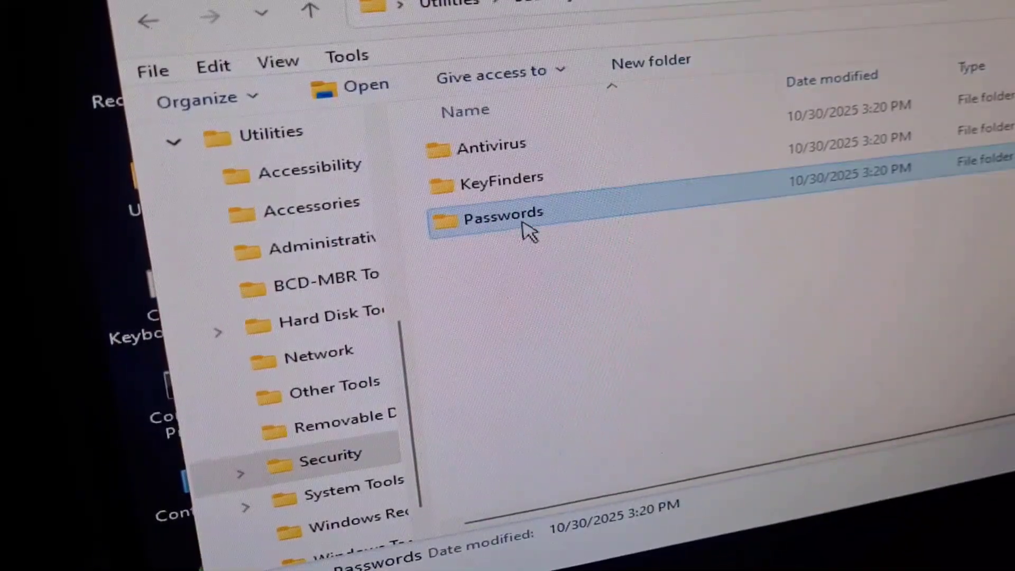
double_click(503, 213)
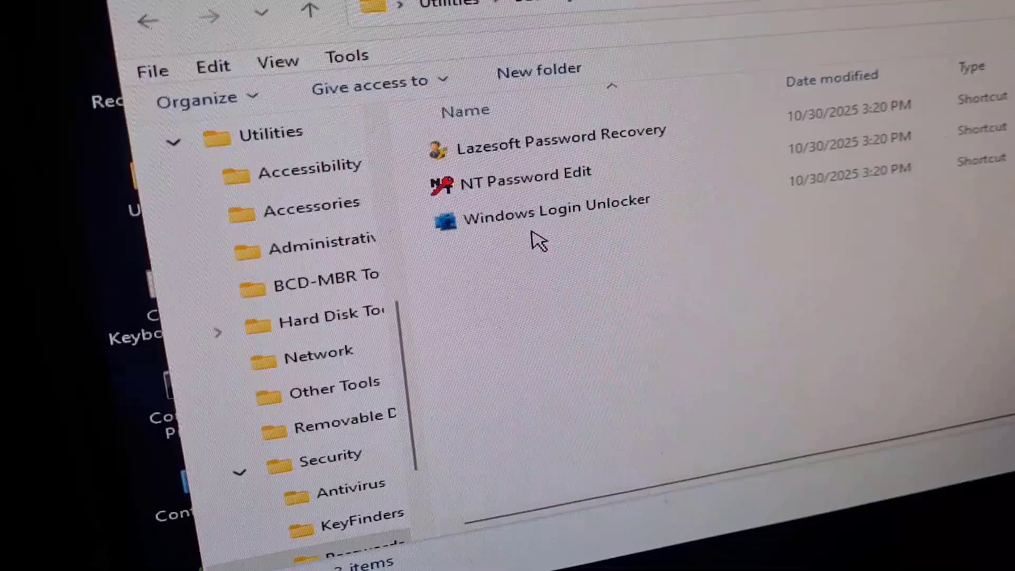
click(524, 175)
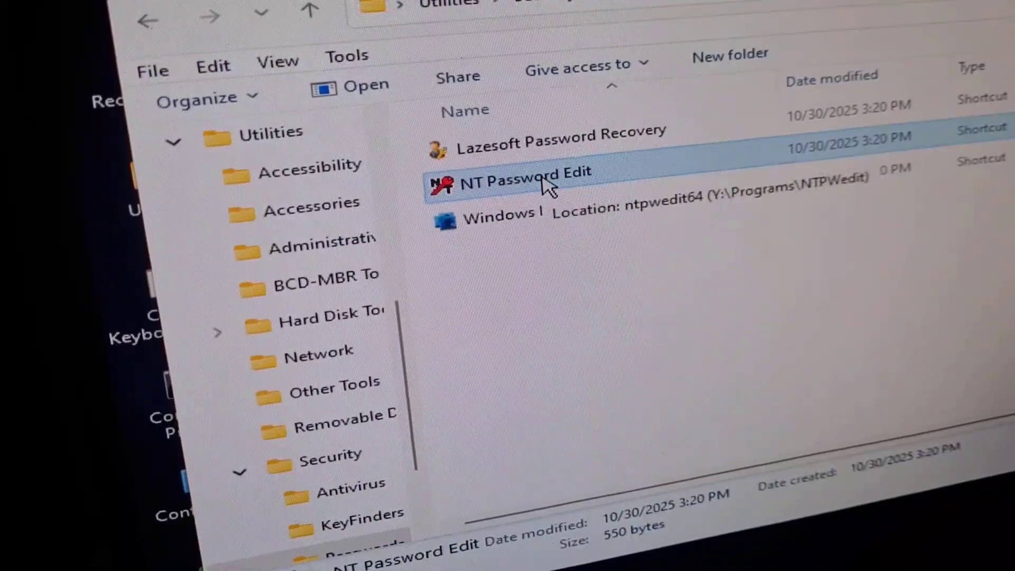
double_click(524, 173)
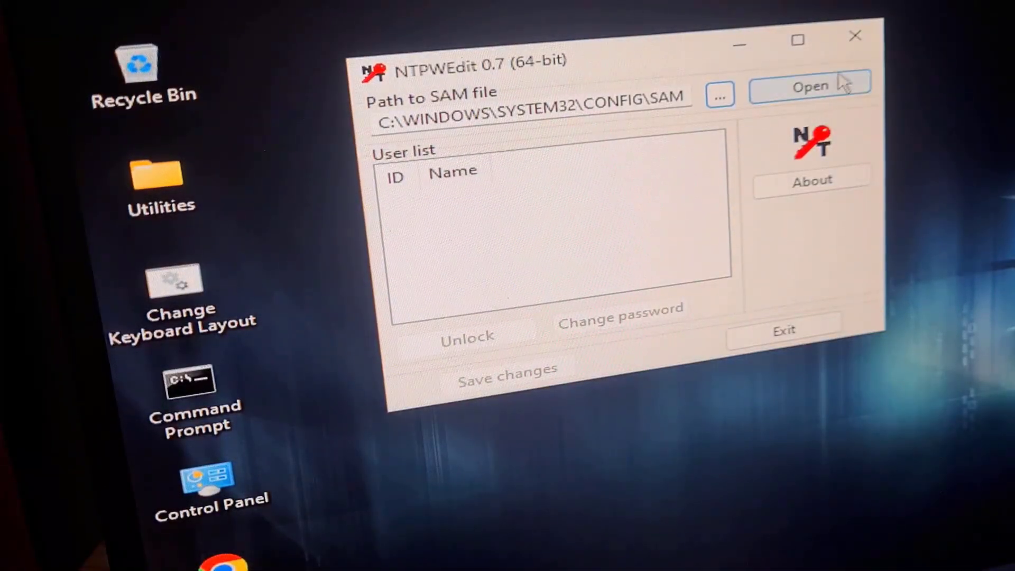
Load the SAM accounts, give Admin a new password, save the changes, and exit NTPWEdit.
click(809, 86)
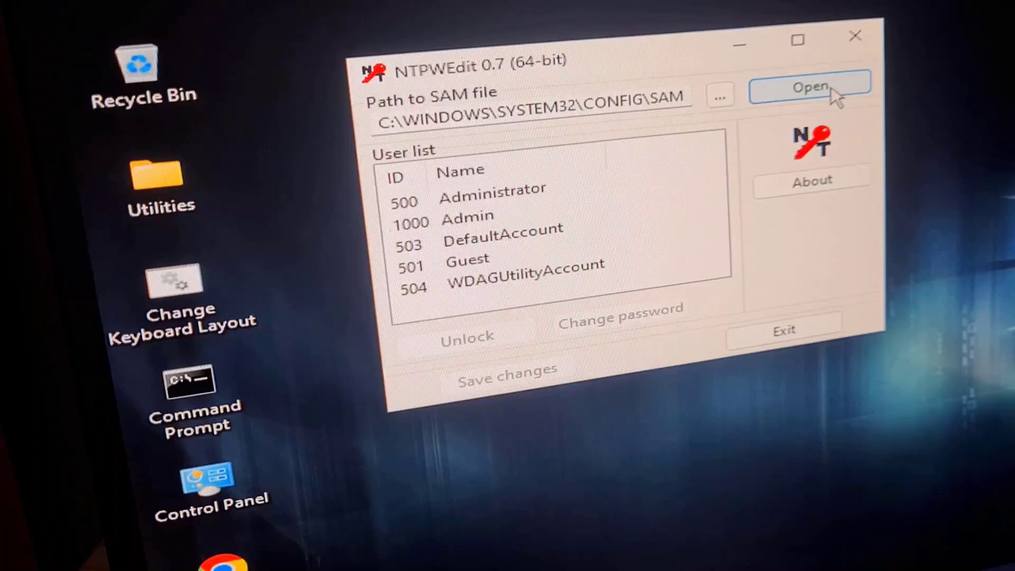
click(485, 218)
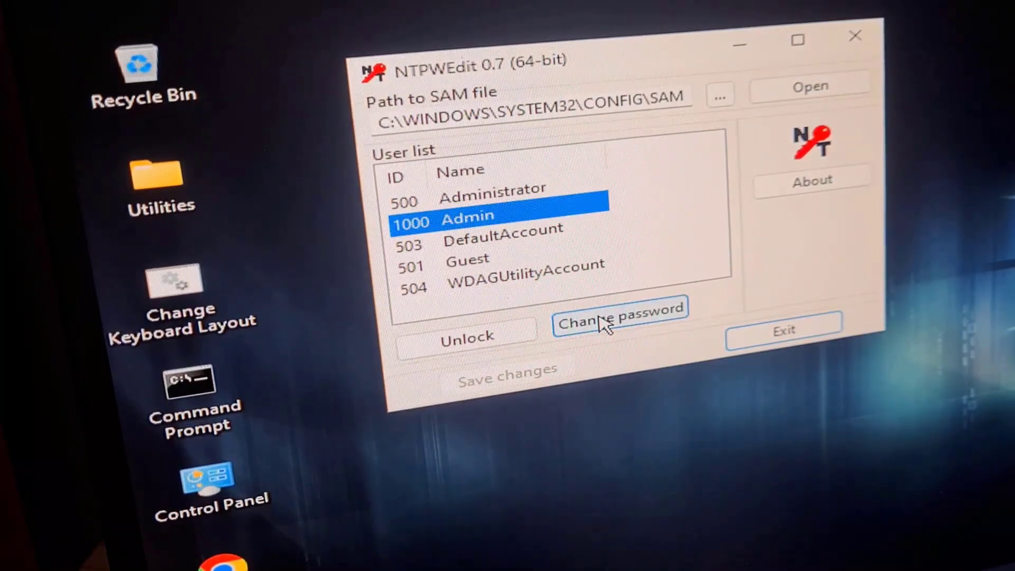
click(618, 320)
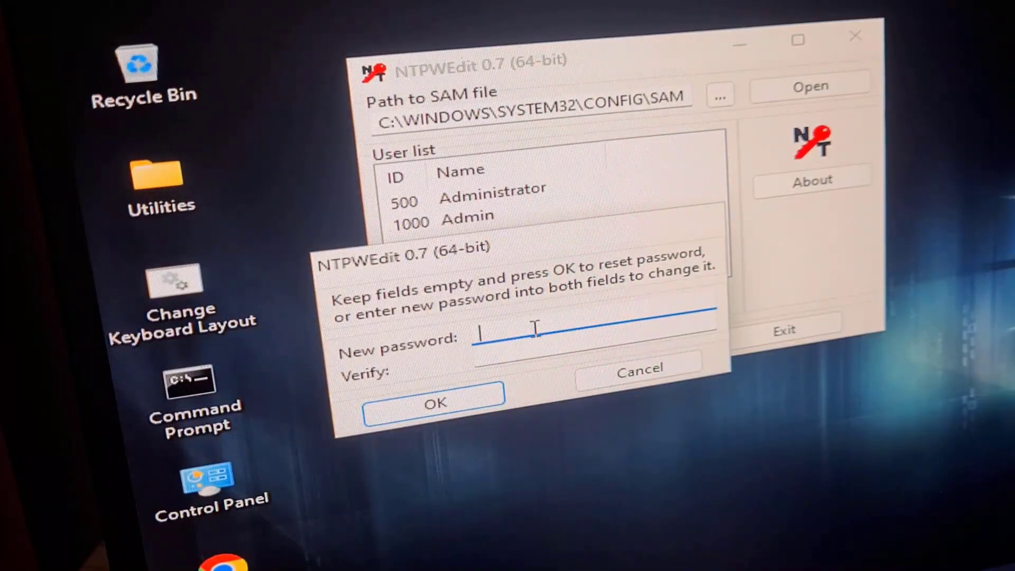
text(*)
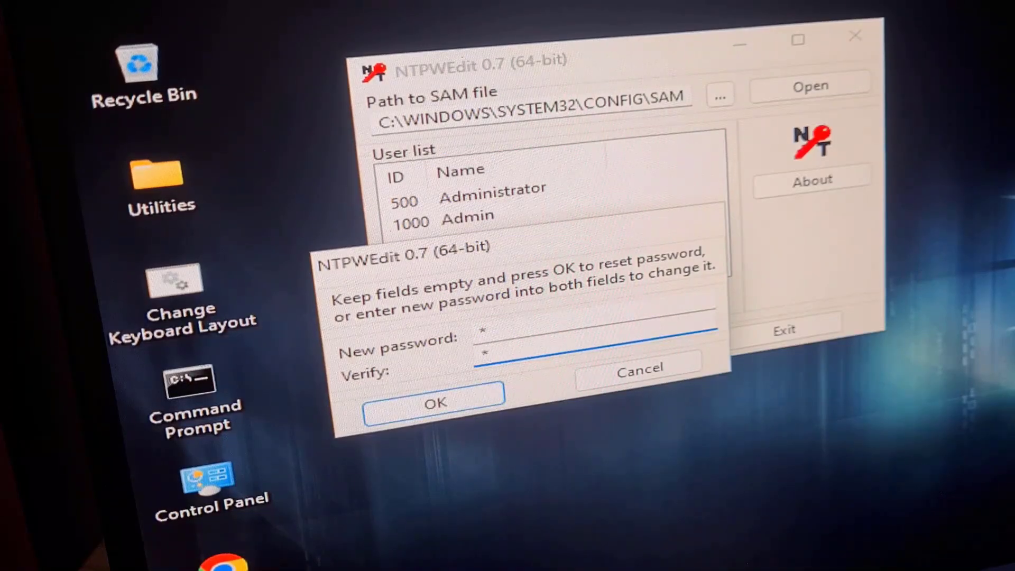
click(433, 402)
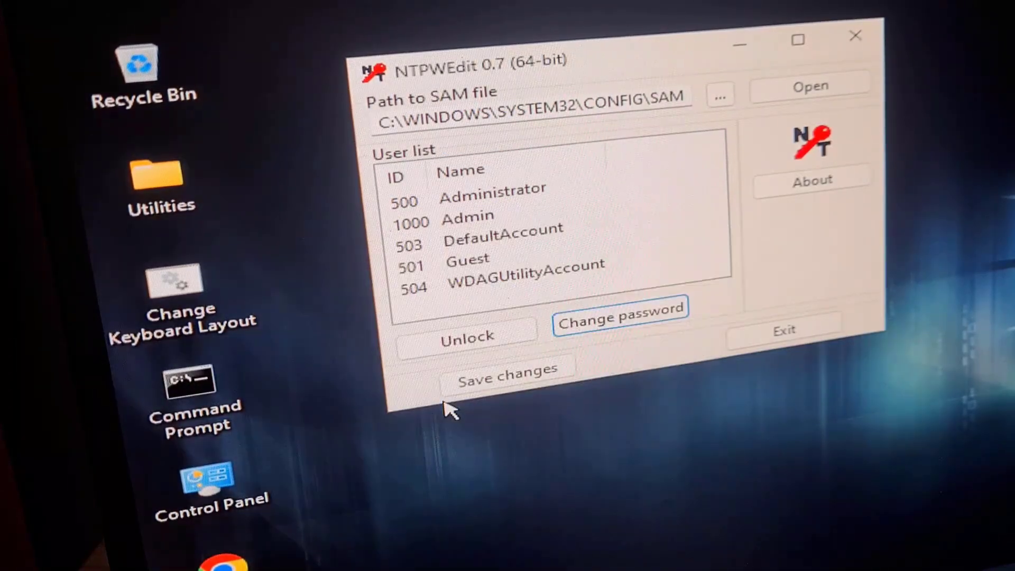
click(480, 215)
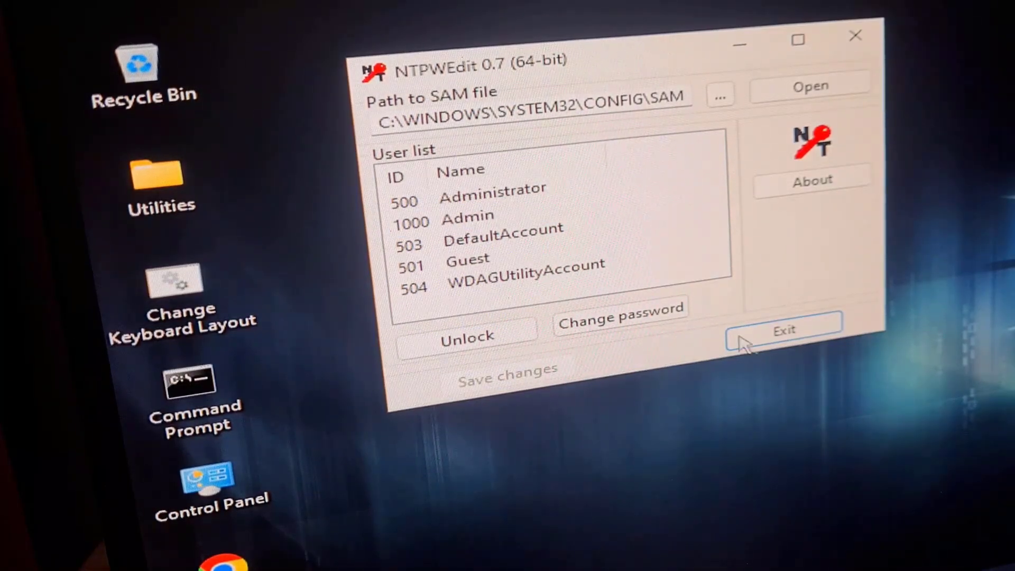
click(783, 330)
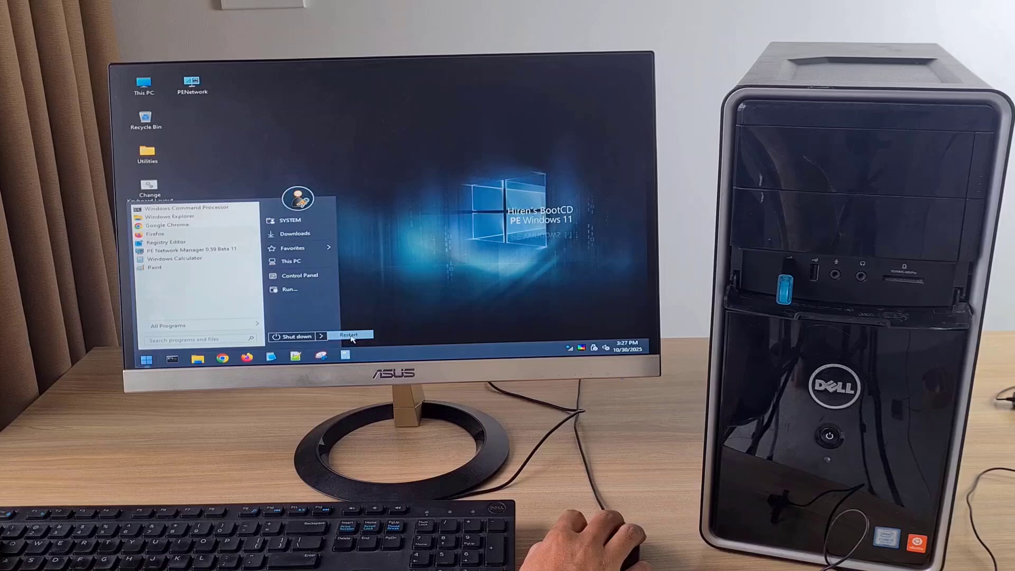
Restart from Hiren's BootCD into Windows and type the new Admin password at login.
click(348, 335)
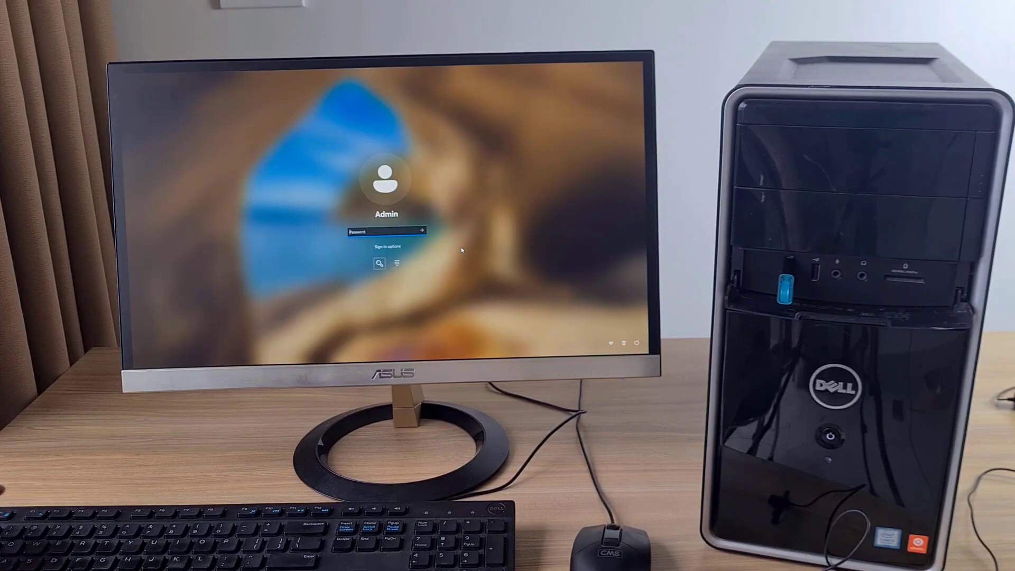
text(password)
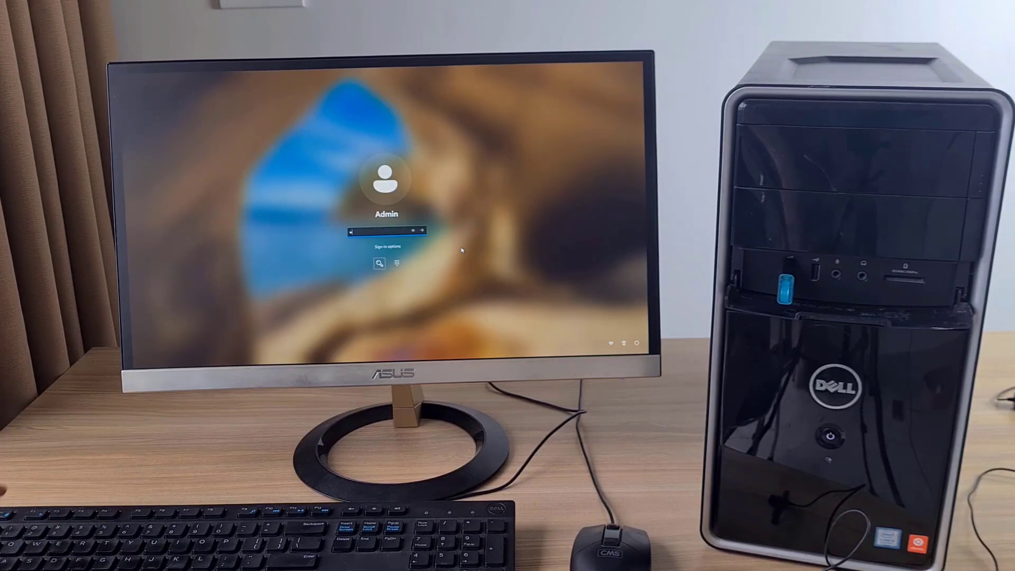